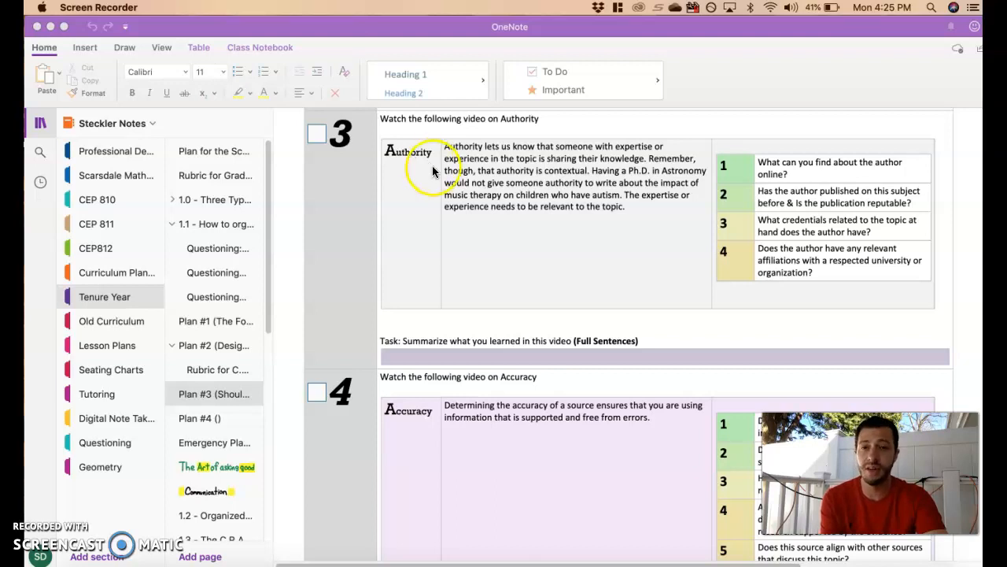
pyautogui.moveTo(512, 165)
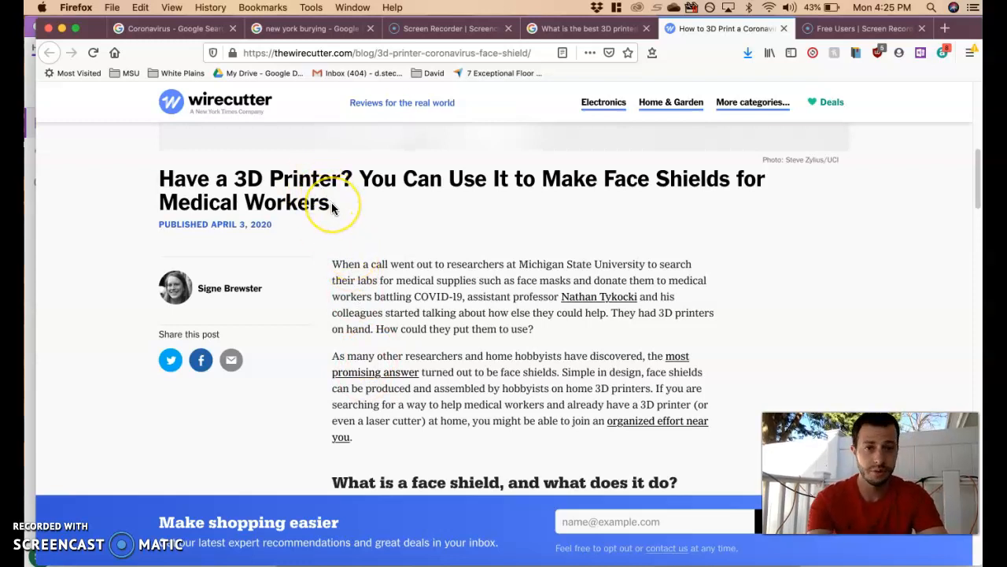
pyautogui.moveTo(298, 237)
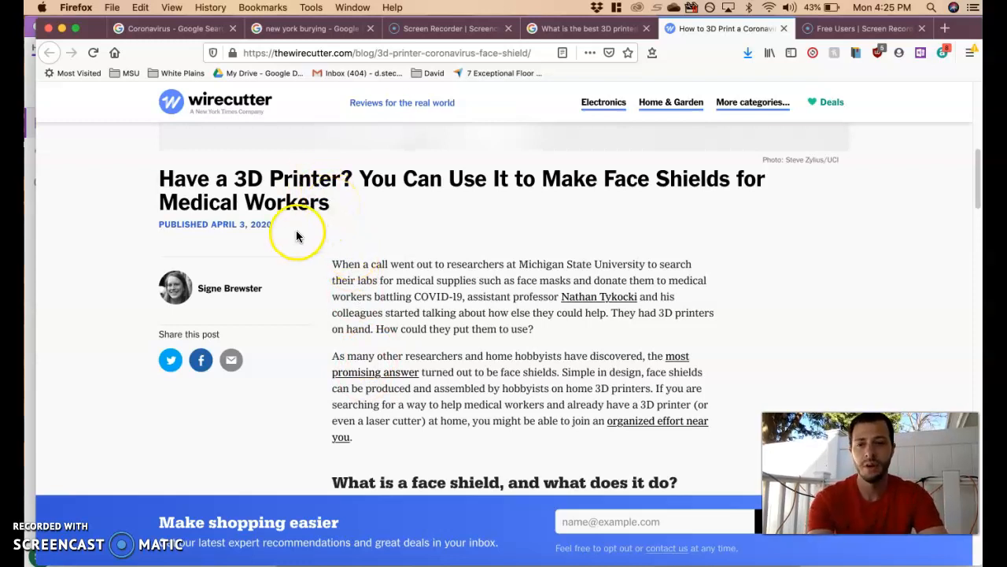
pyautogui.moveTo(212, 301)
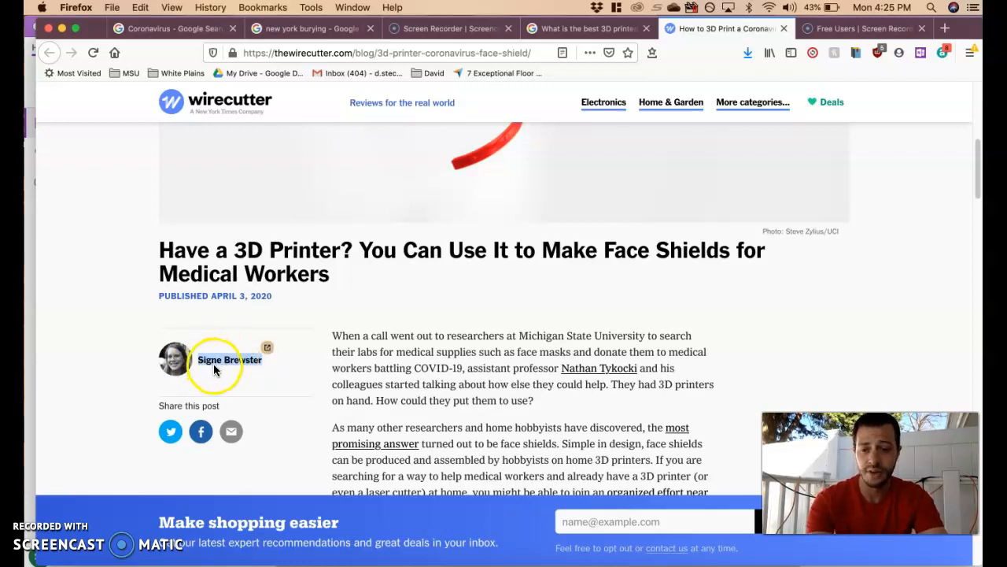
# Search the web for the article's byline author, Signe Brewster.
pyautogui.click(229, 358)
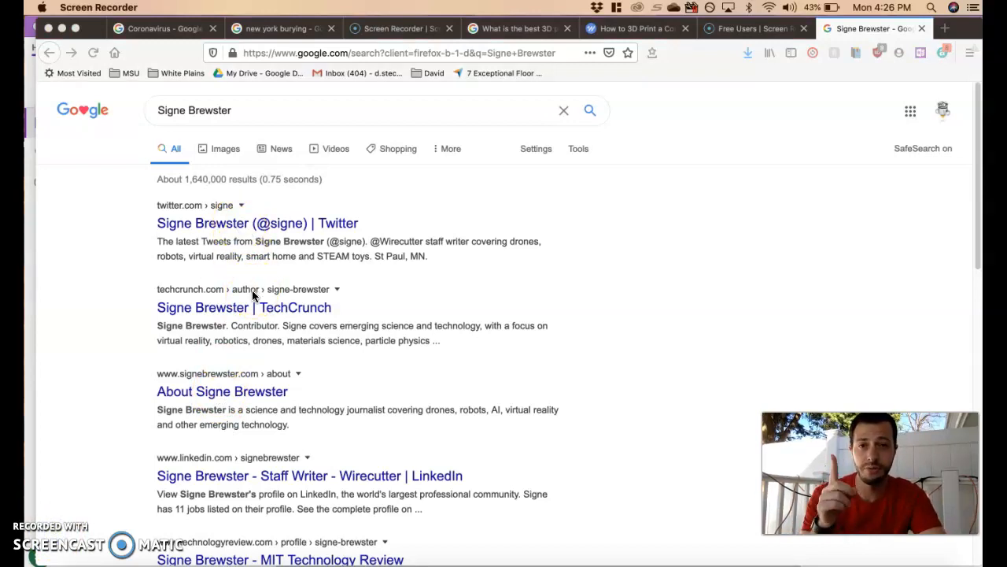
pyautogui.moveTo(315, 230)
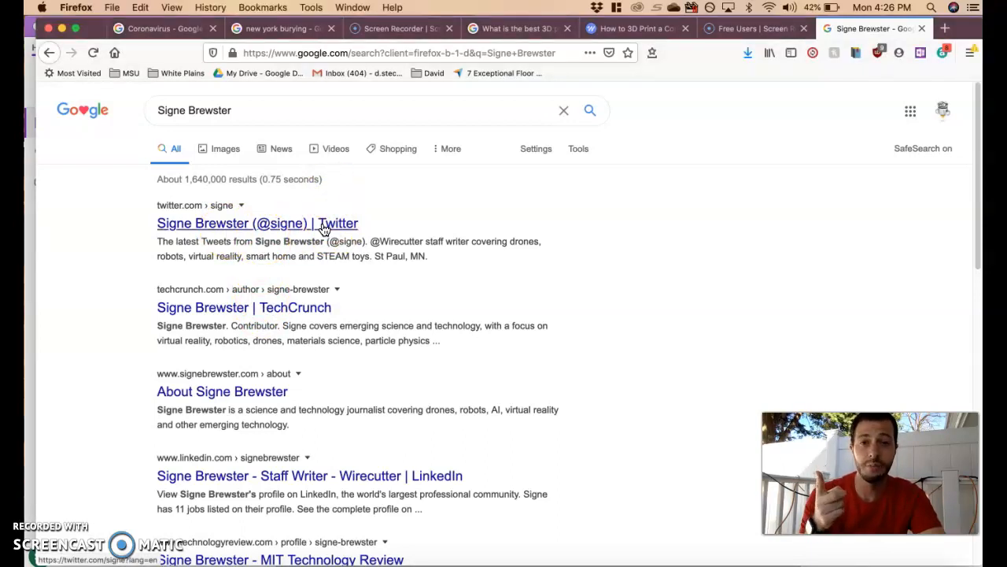
# Visit Signe Brewster's verified Twitter profile from the Google results.
pyautogui.click(257, 223)
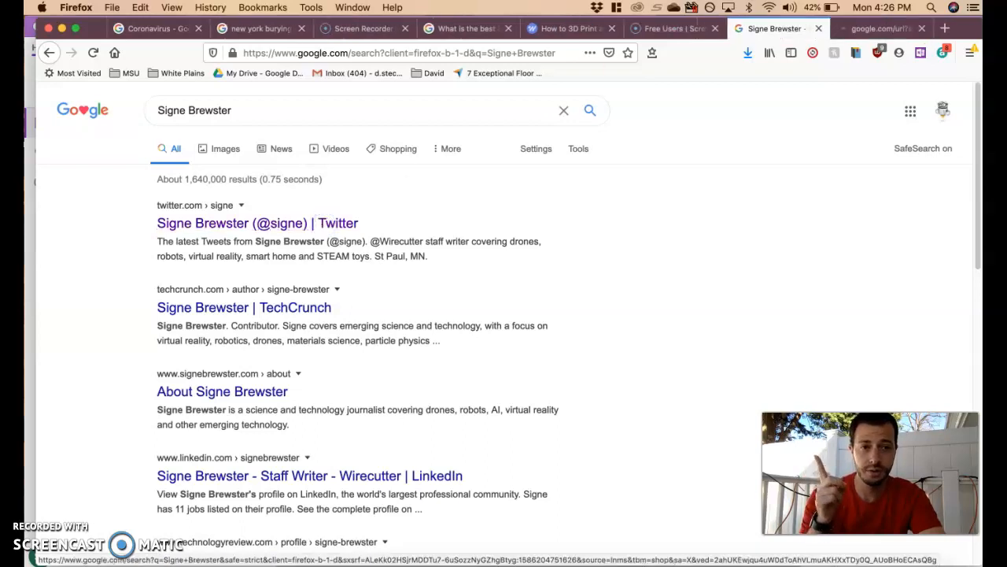
pyautogui.click(257, 224)
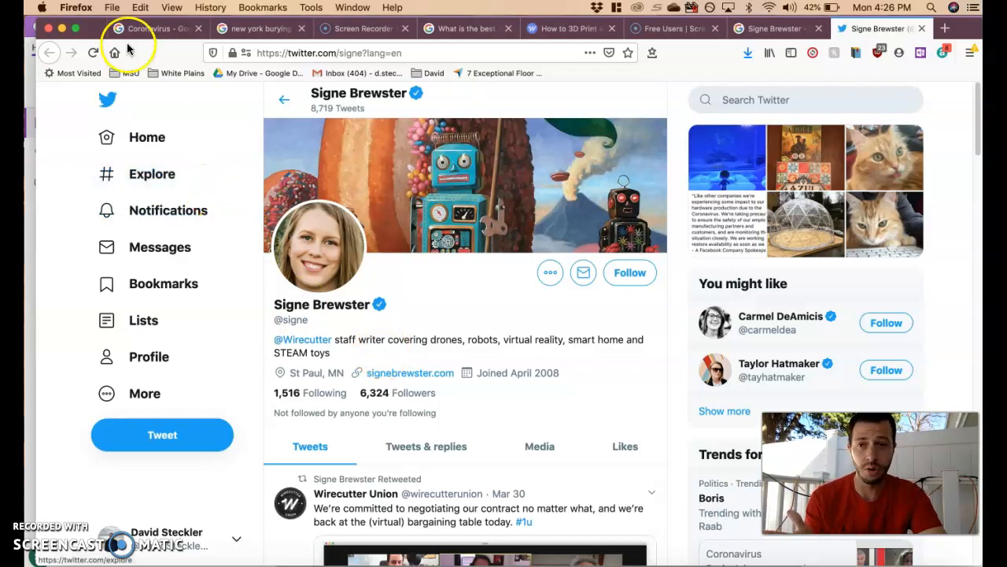
pyautogui.moveTo(397, 285)
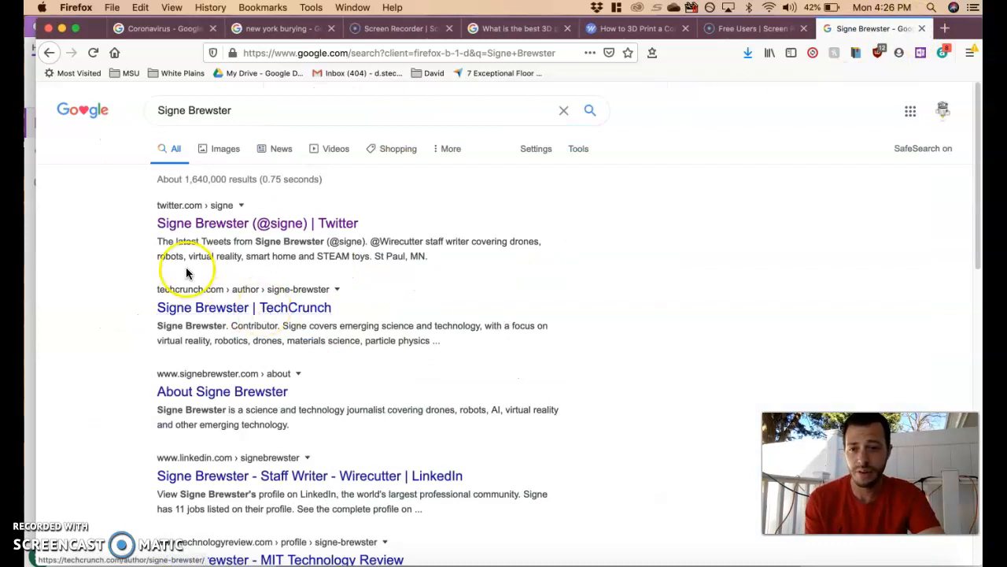
# View Signe Brewster's TechCrunch contributor bio in a new tab.
pyautogui.click(244, 307)
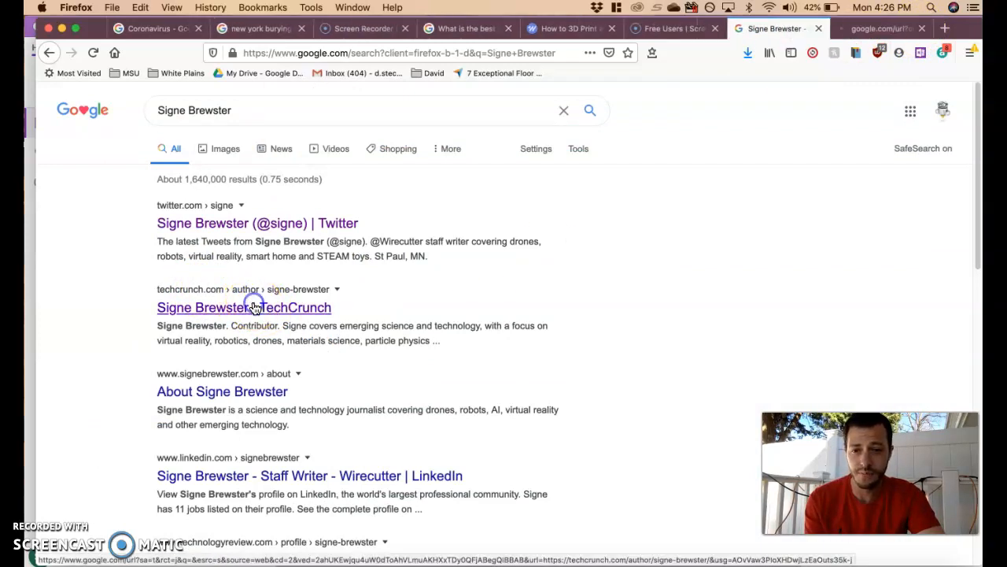
pyautogui.click(244, 307)
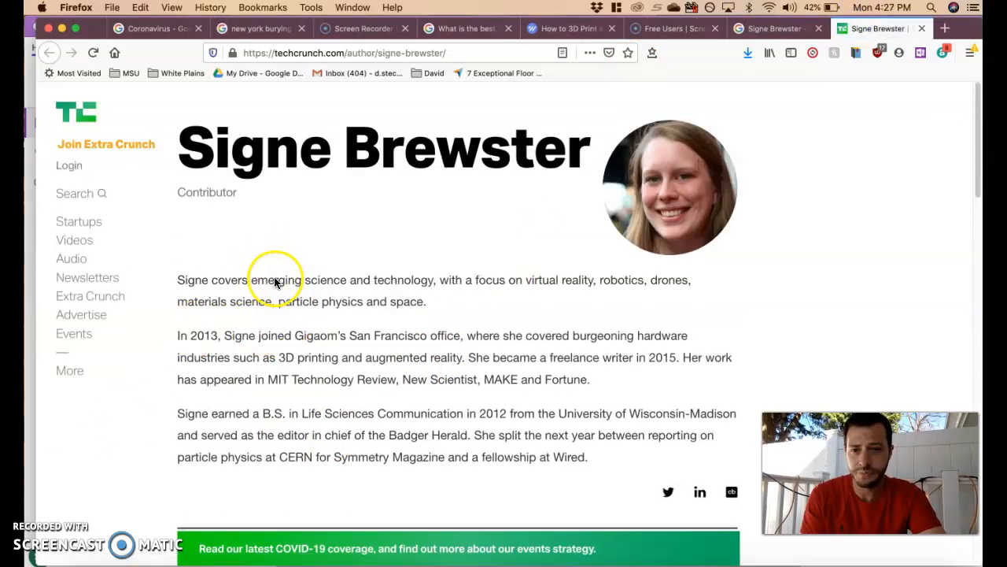
pyautogui.moveTo(428, 330)
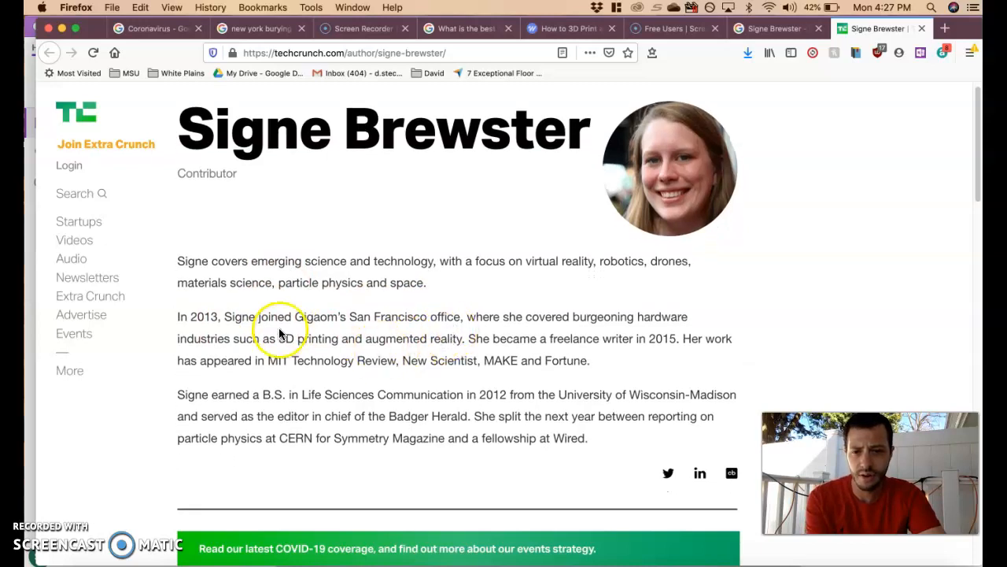
pyautogui.moveTo(469, 350)
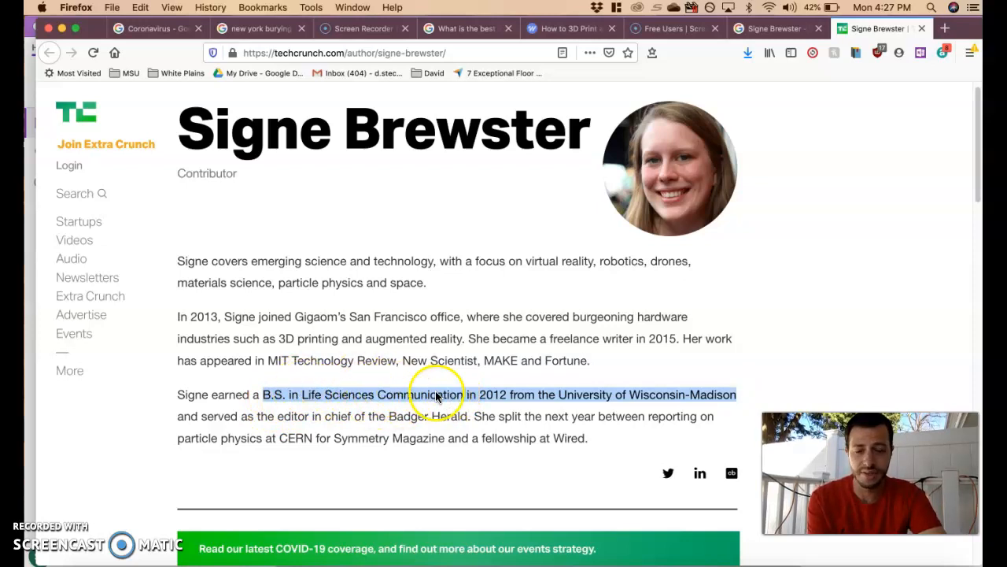
pyautogui.moveTo(393, 396)
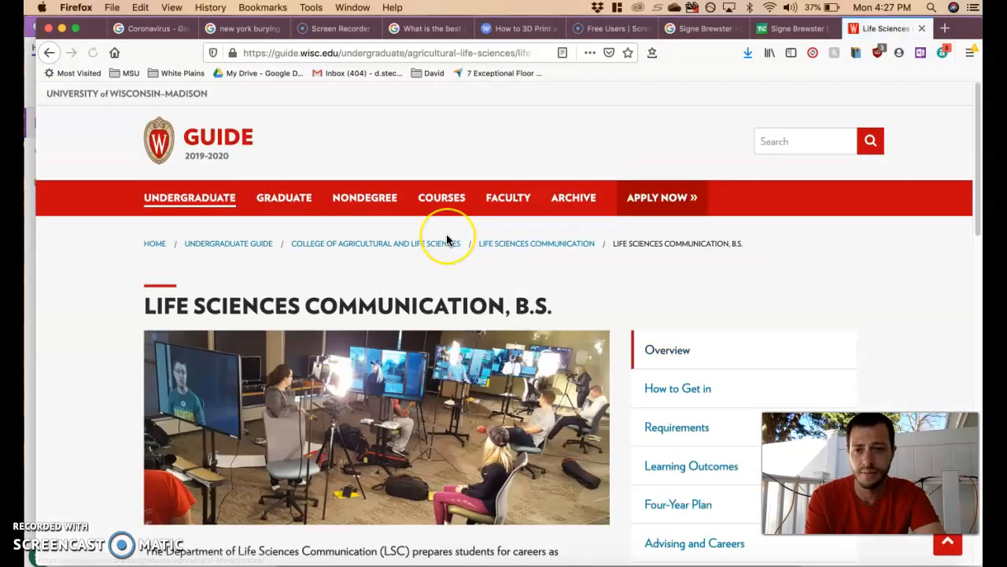
pyautogui.scroll(-3)
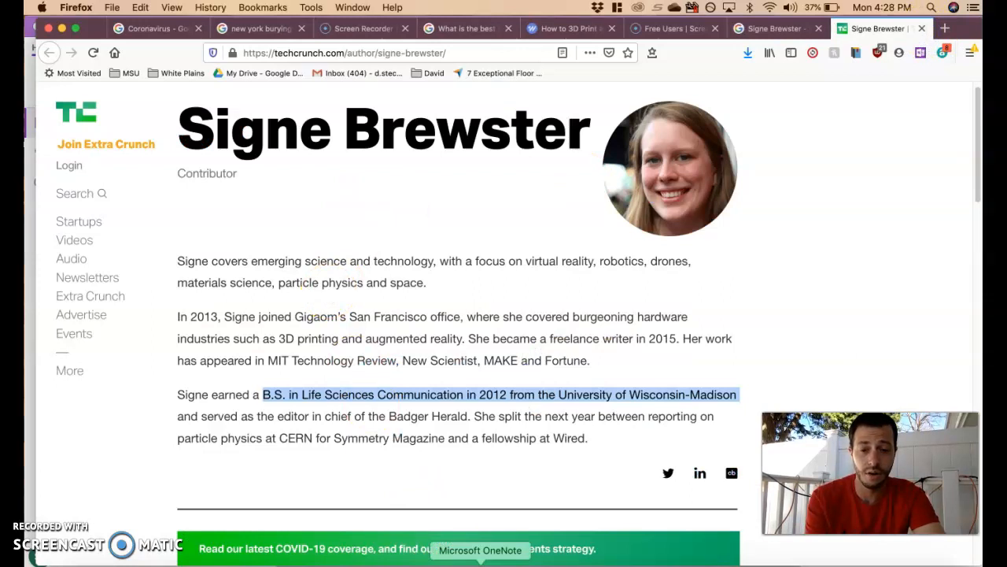
# Return to the OneNote CRAAP worksheet and bring the Authority questions into view.
pyautogui.click(480, 549)
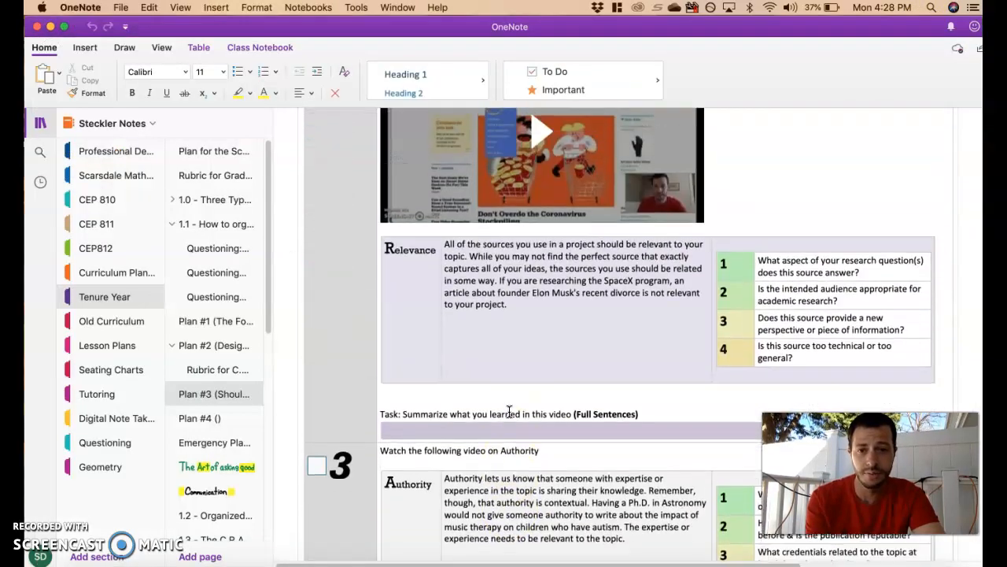
pyautogui.scroll(3)
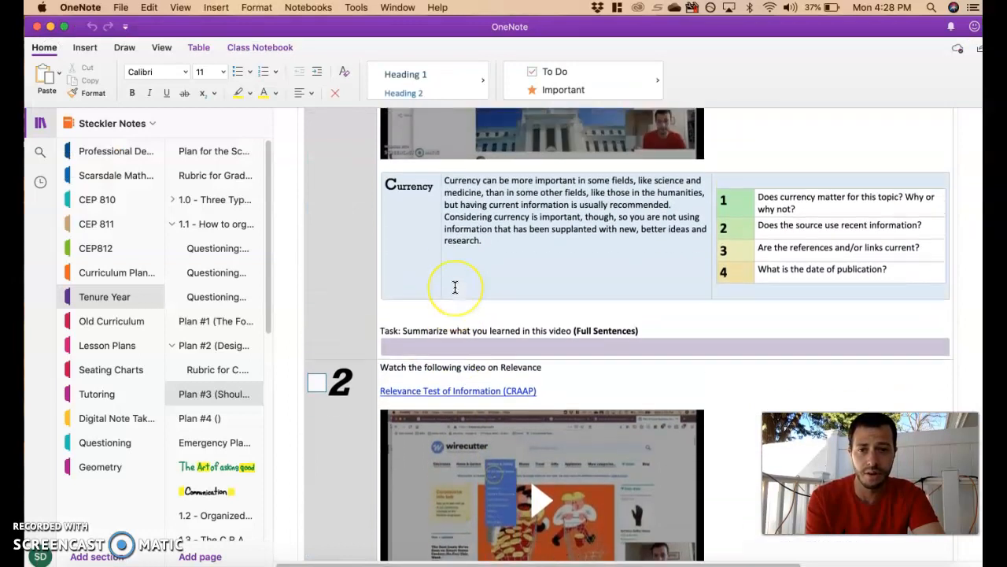
pyautogui.scroll(-3)
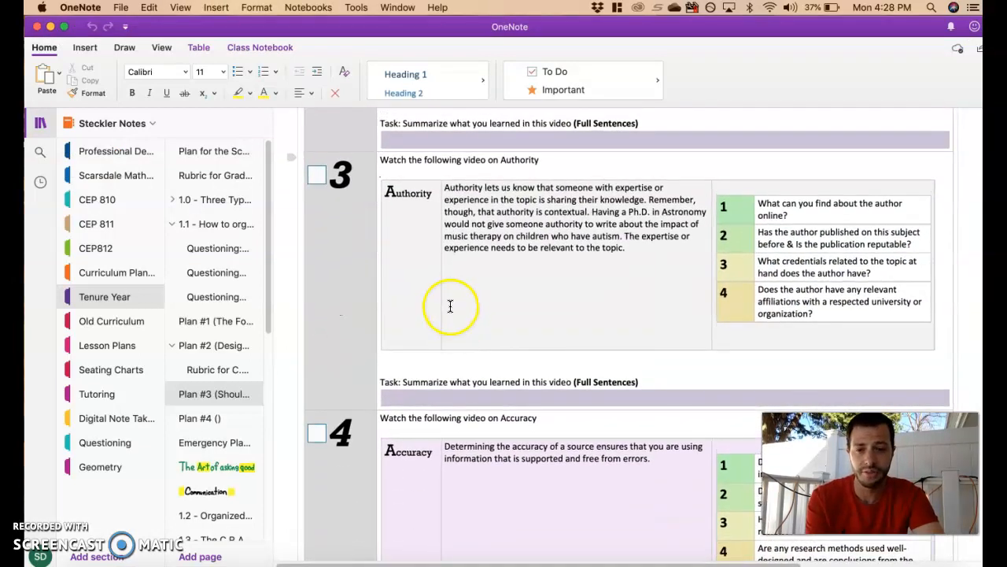
pyautogui.moveTo(407, 408)
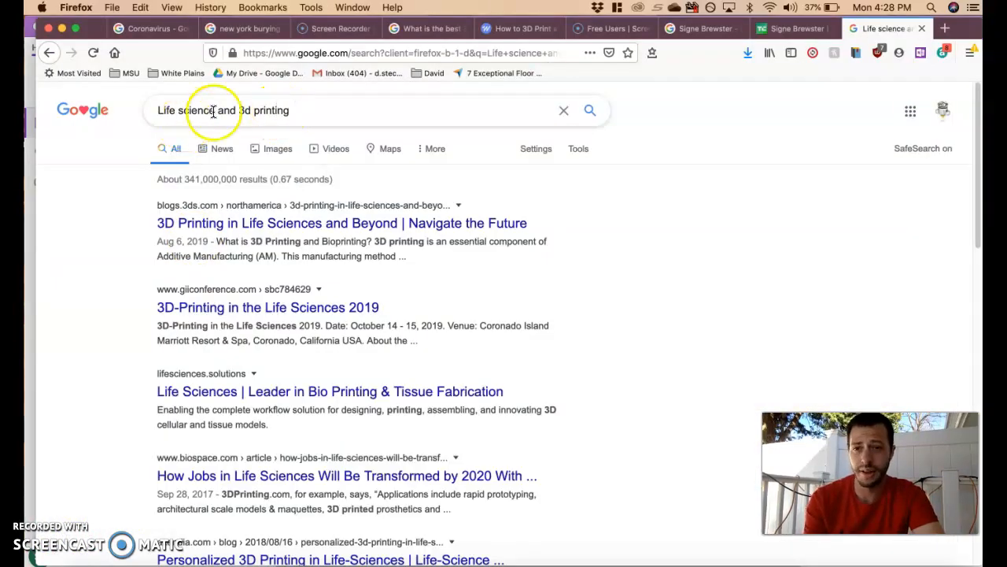
pyautogui.moveTo(249, 237)
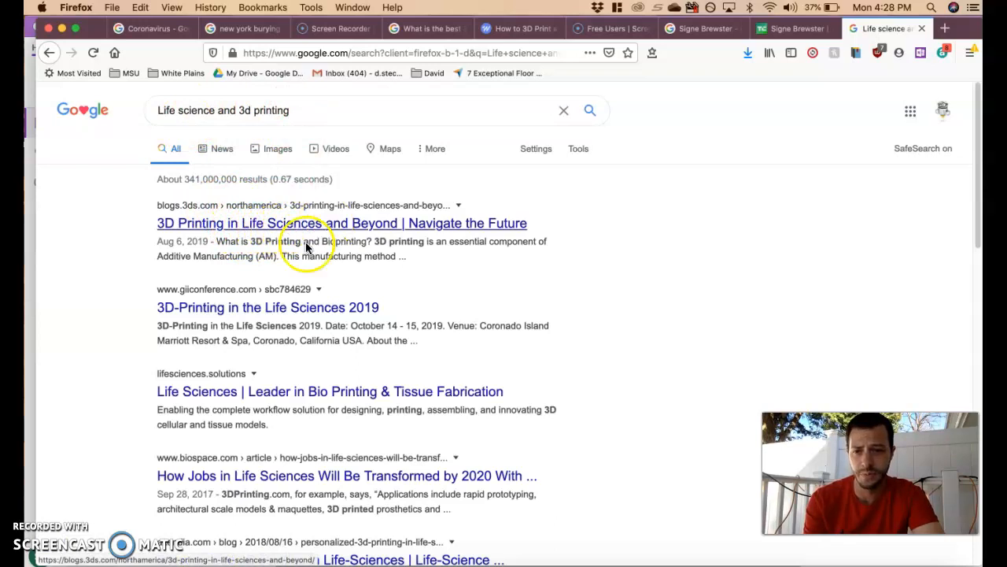
pyautogui.moveTo(240, 396)
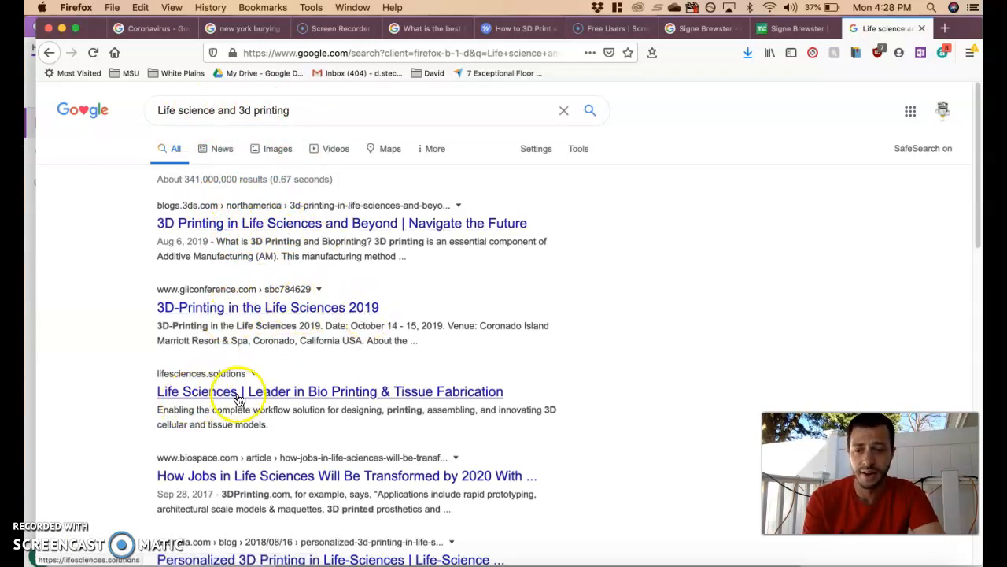
pyautogui.moveTo(226, 470)
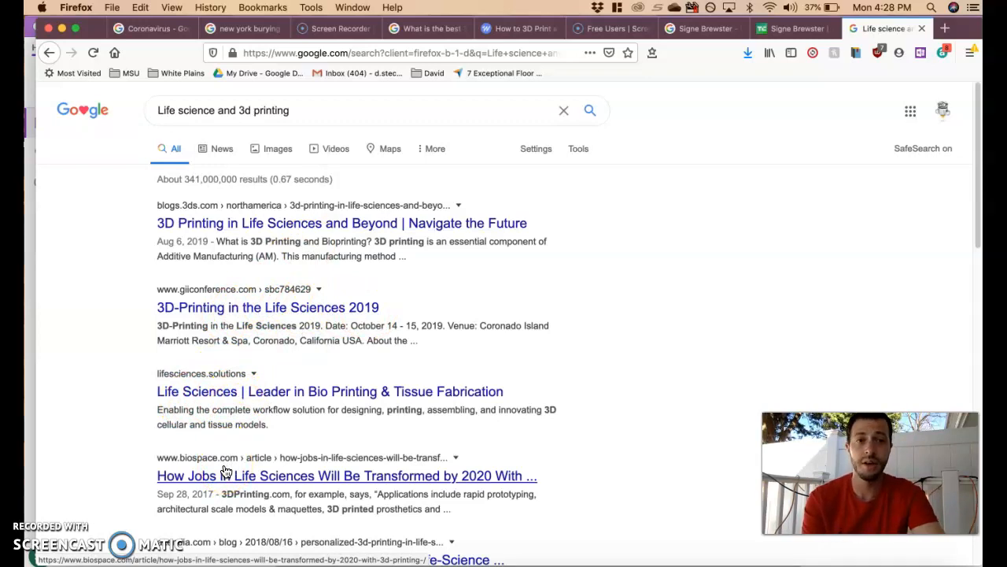
pyautogui.moveTo(239, 444)
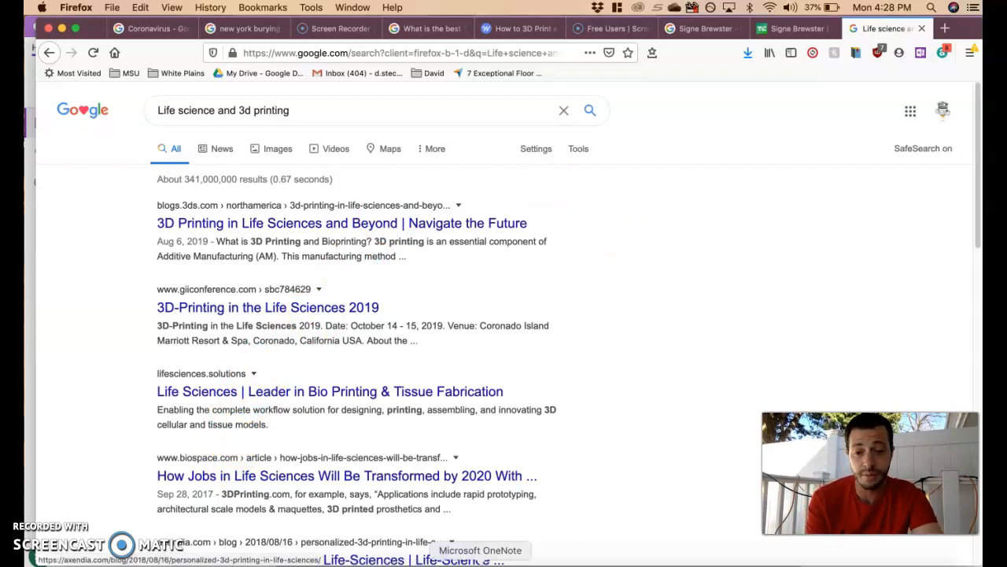
# Return to Firefox with the Google results for 'Life science and 3d printing'.
pyautogui.click(482, 550)
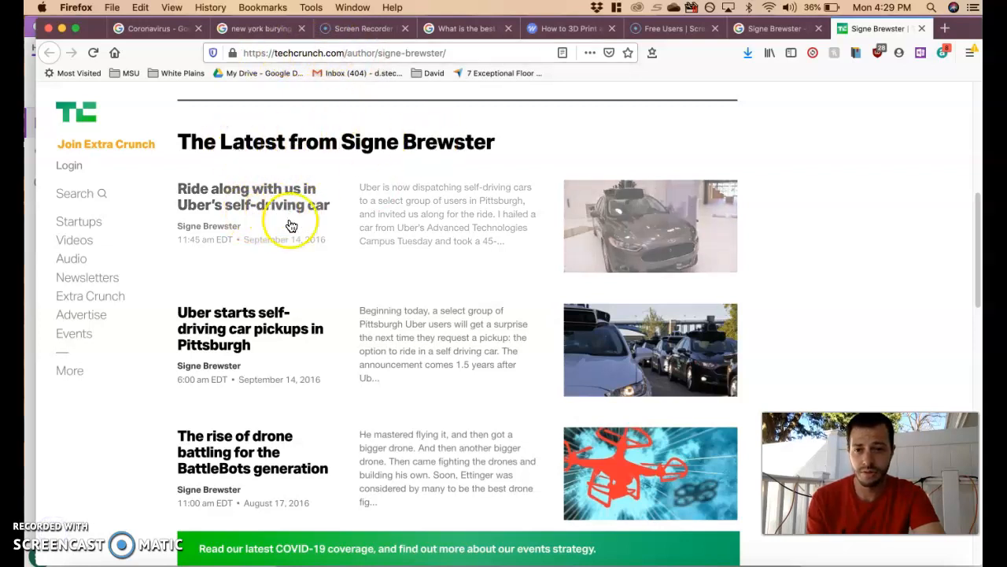
pyautogui.moveTo(242, 346)
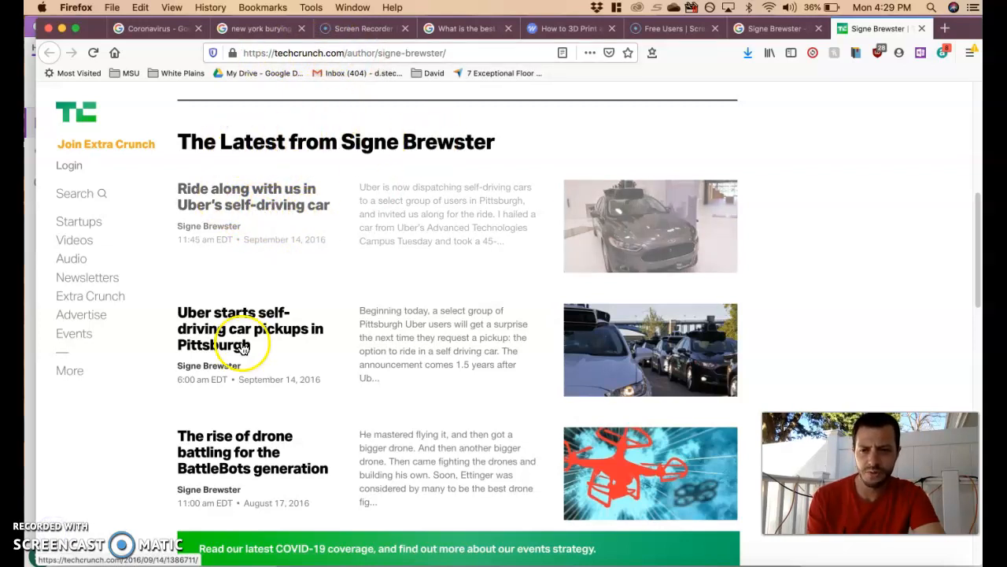
# Scroll through Signe Brewster's 2016 TechCrunch articles on drones, 3D printing and VR.
pyautogui.scroll(-3)
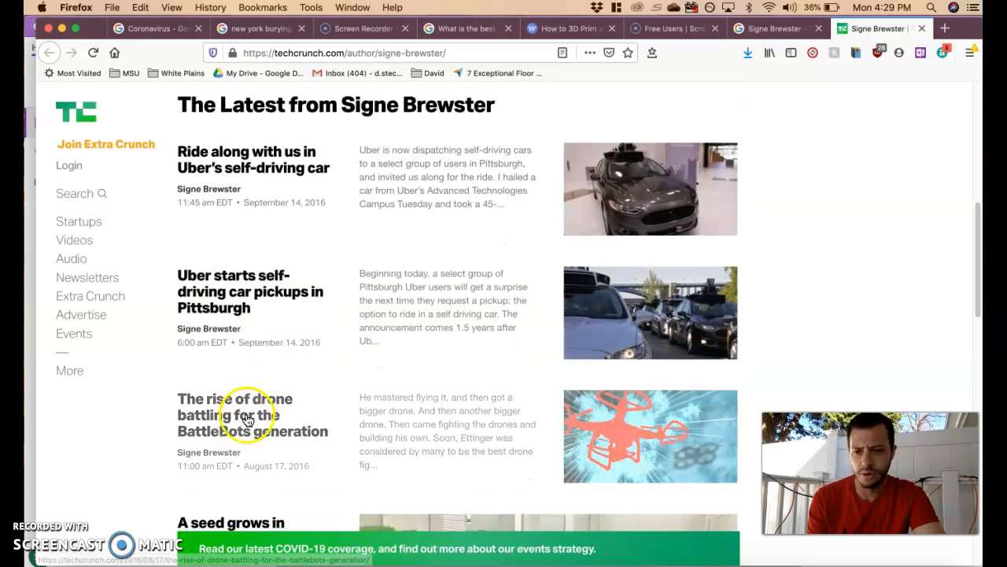
pyautogui.scroll(-3)
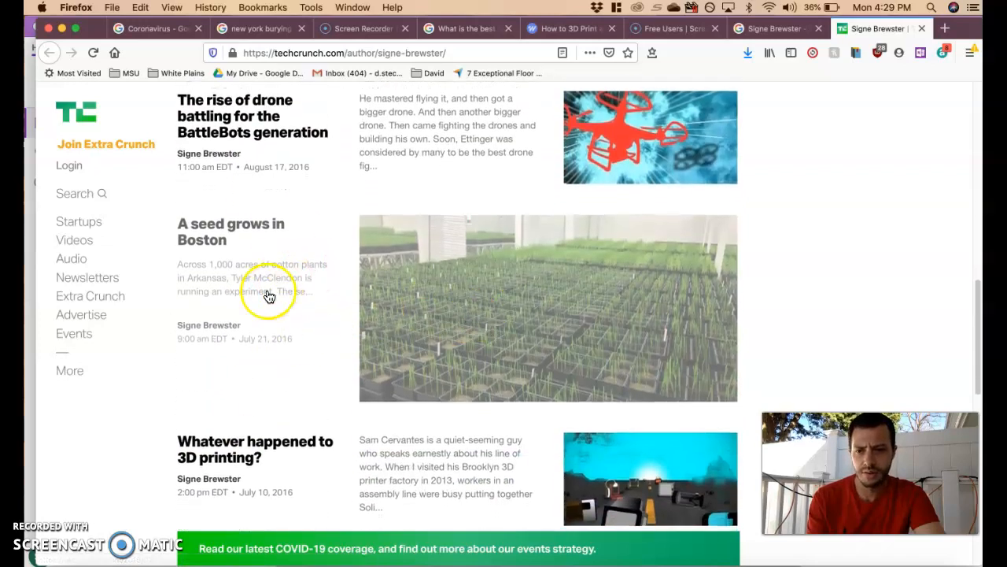
pyautogui.moveTo(267, 325)
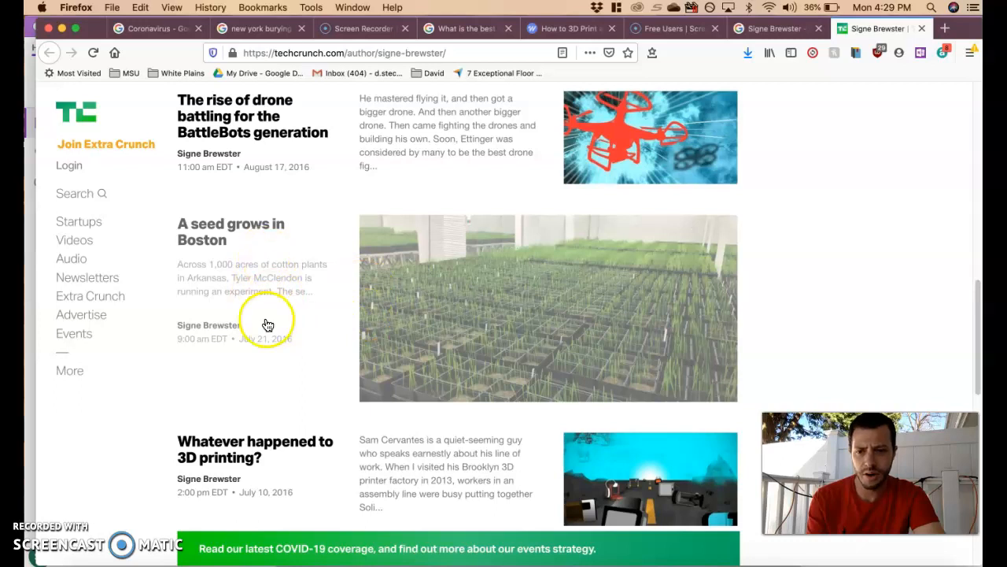
pyautogui.scroll(-3)
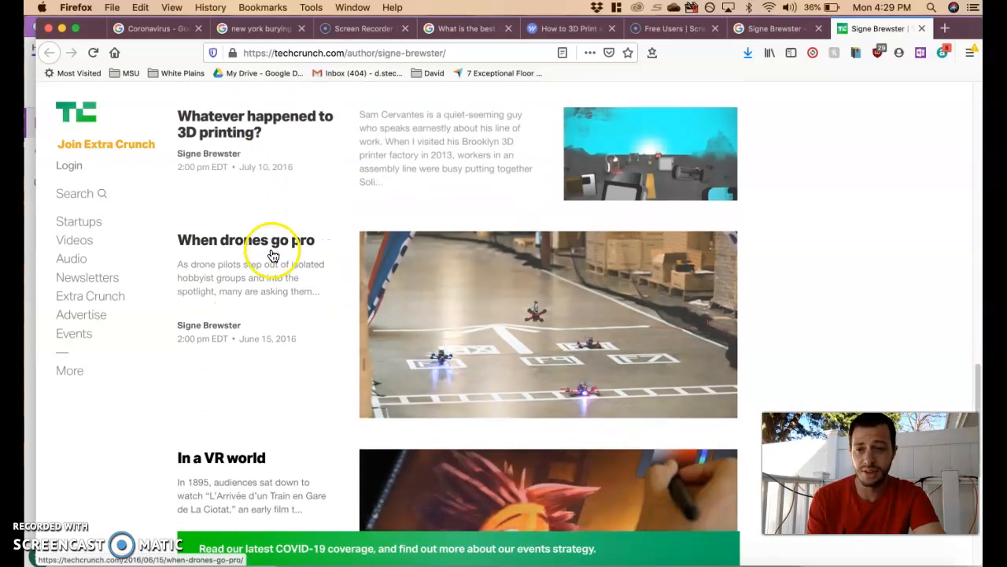
pyautogui.scroll(-3)
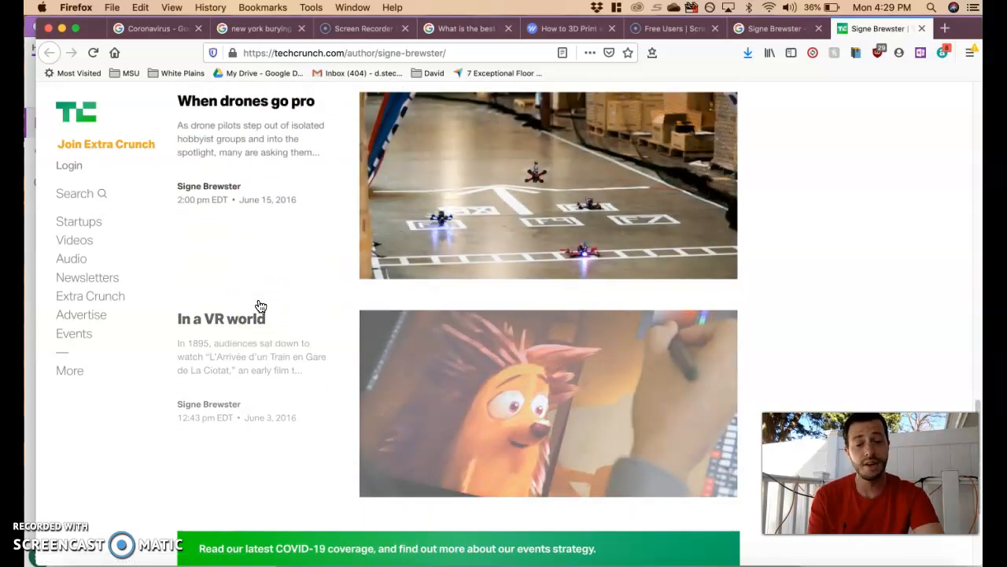
pyautogui.moveTo(288, 311)
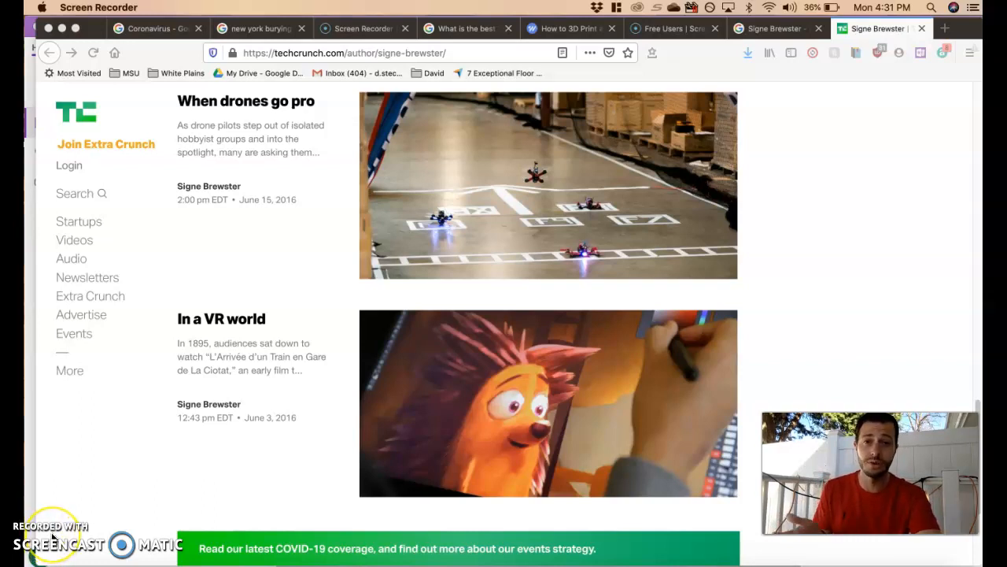
pyautogui.moveTo(763, 239)
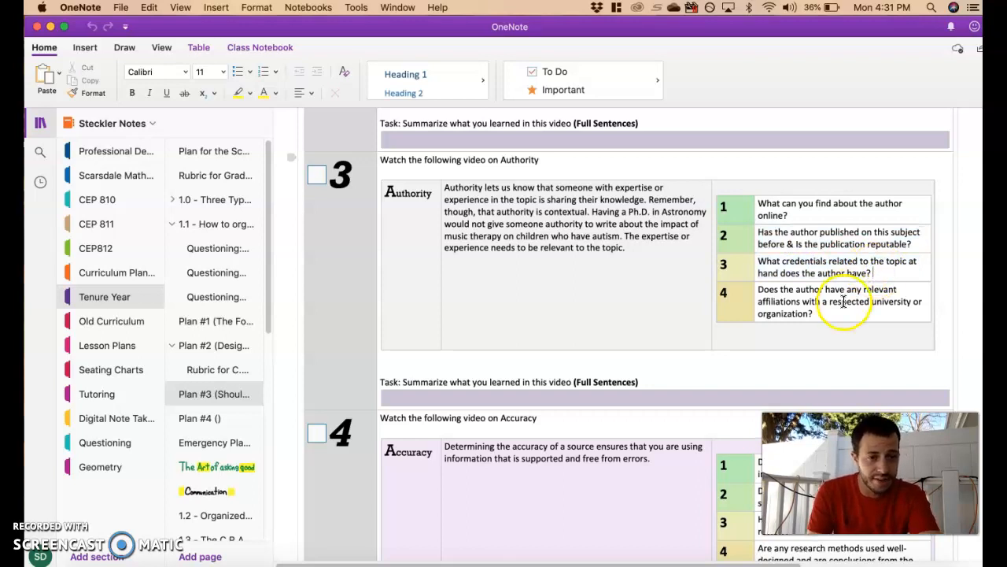
pyautogui.moveTo(891, 281)
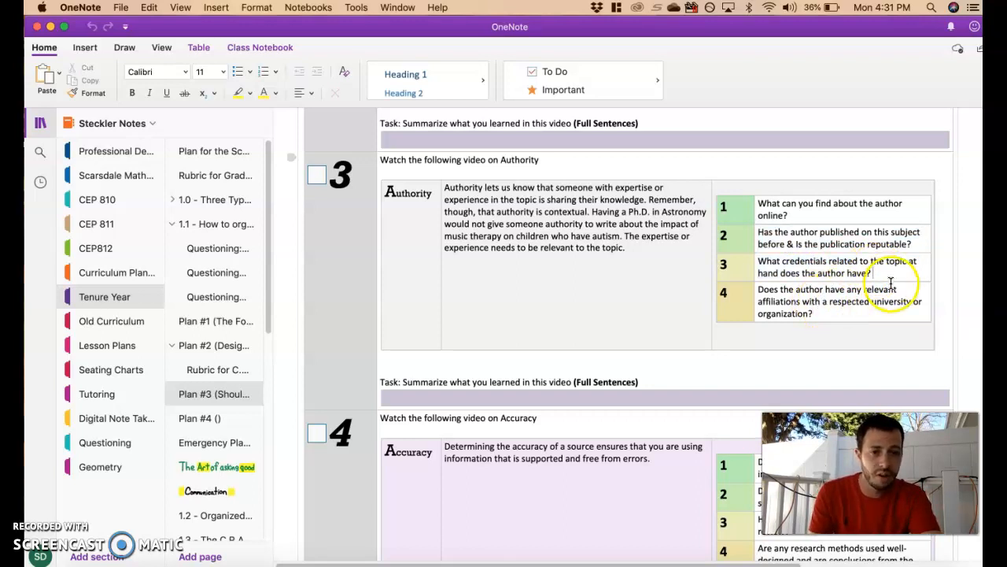